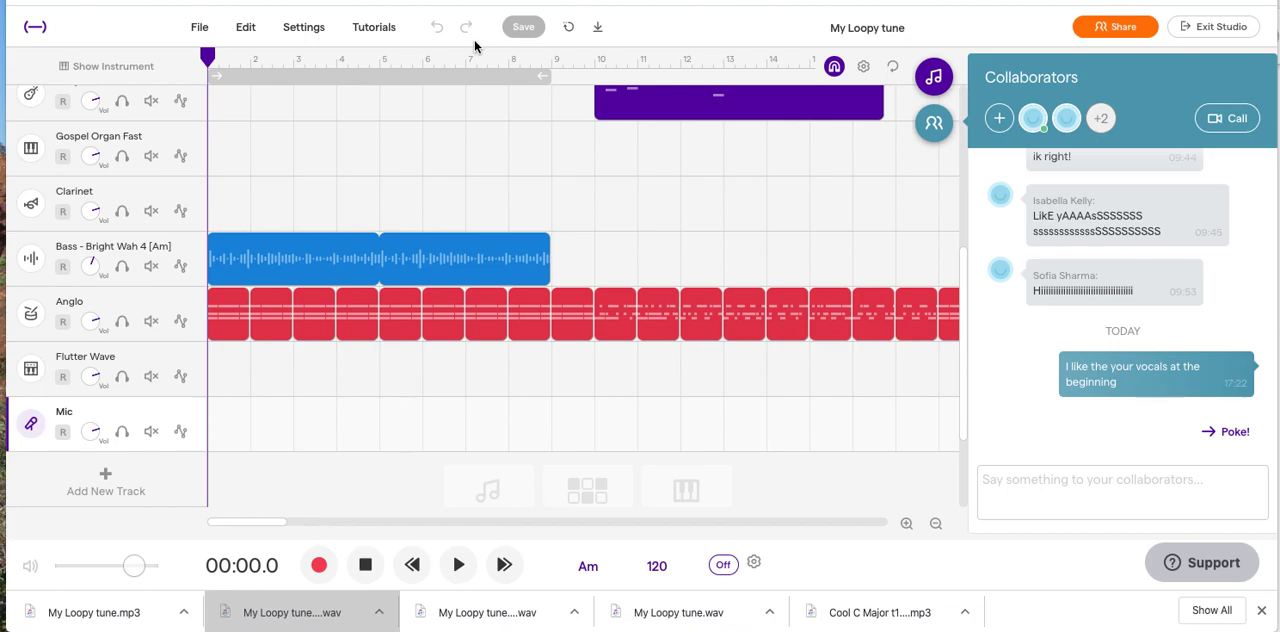
{"action": "mouse_move", "coordinate": [707, 215]}
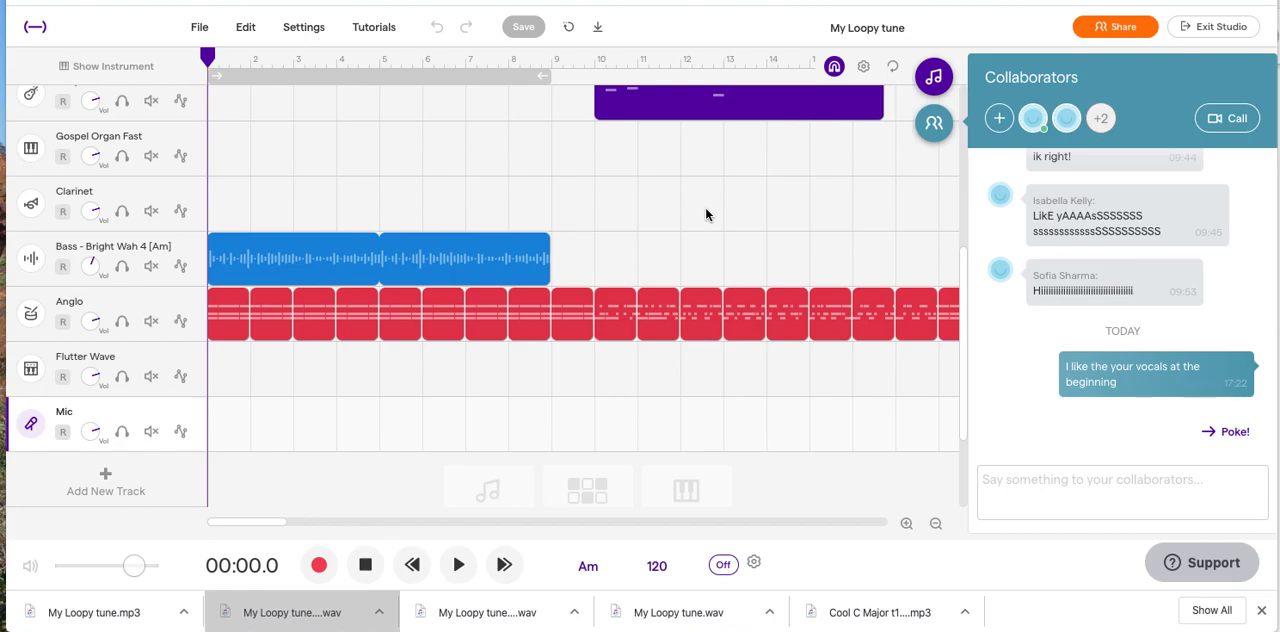
{"action": "mouse_move", "coordinate": [776, 199]}
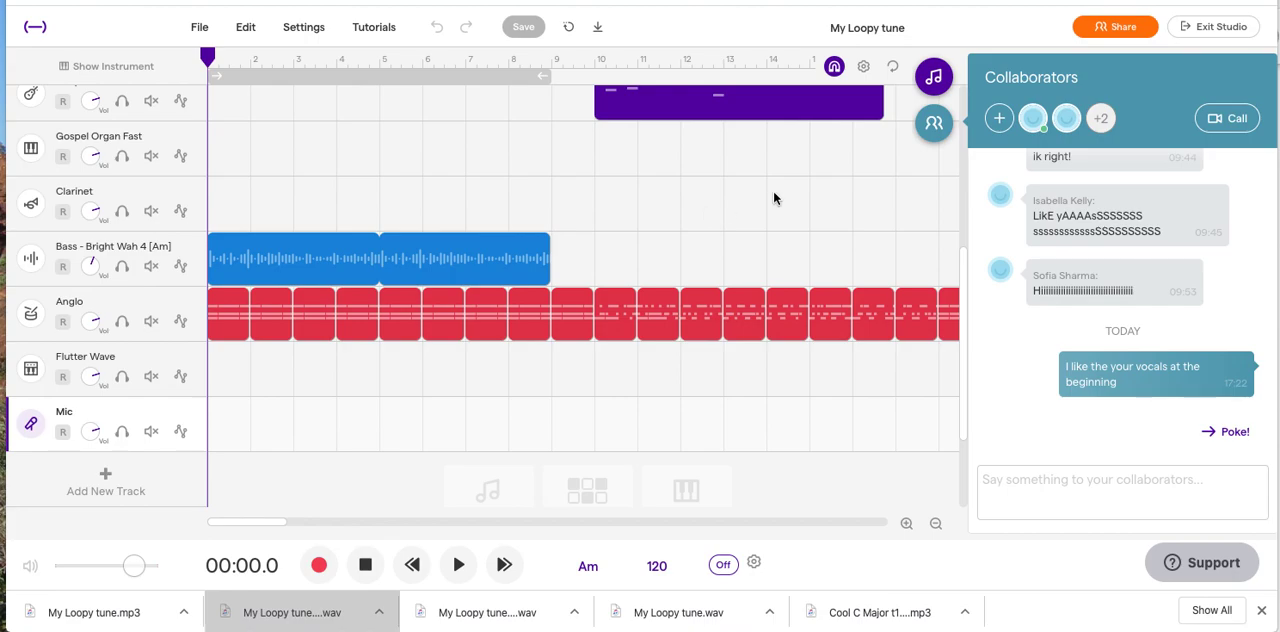
{"action": "mouse_move", "coordinate": [249, 45]}
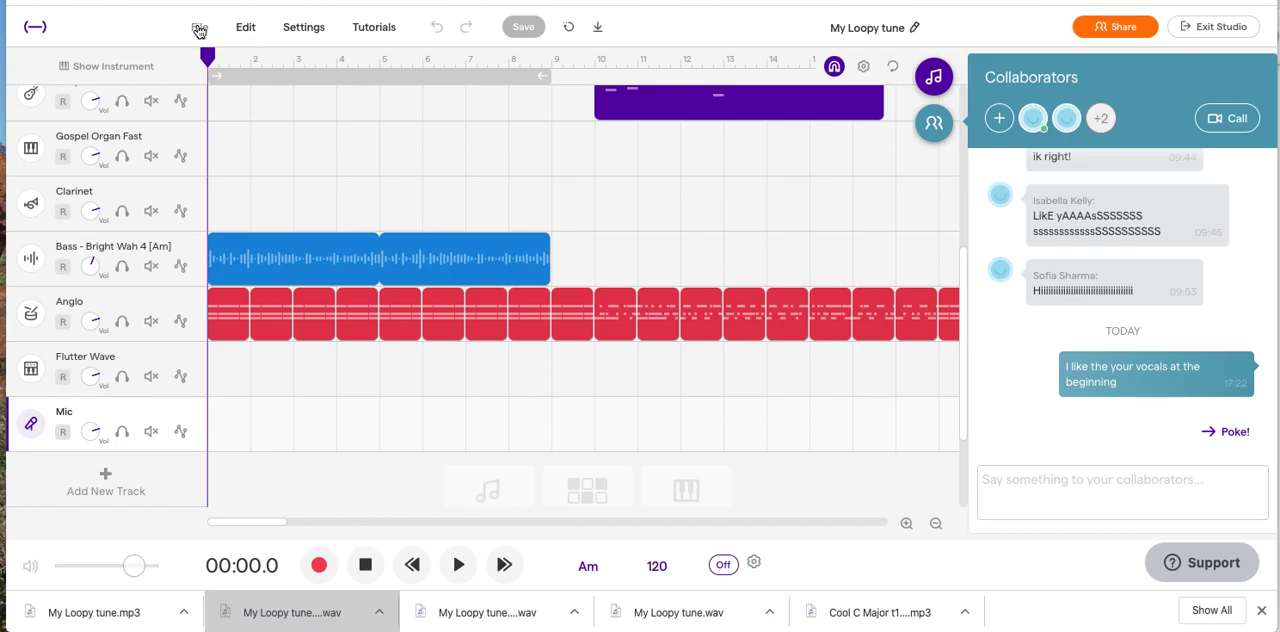
Export the My Loopy tune project to an mp3 file from the File menu.
{"action": "left_click", "coordinate": [199, 27]}
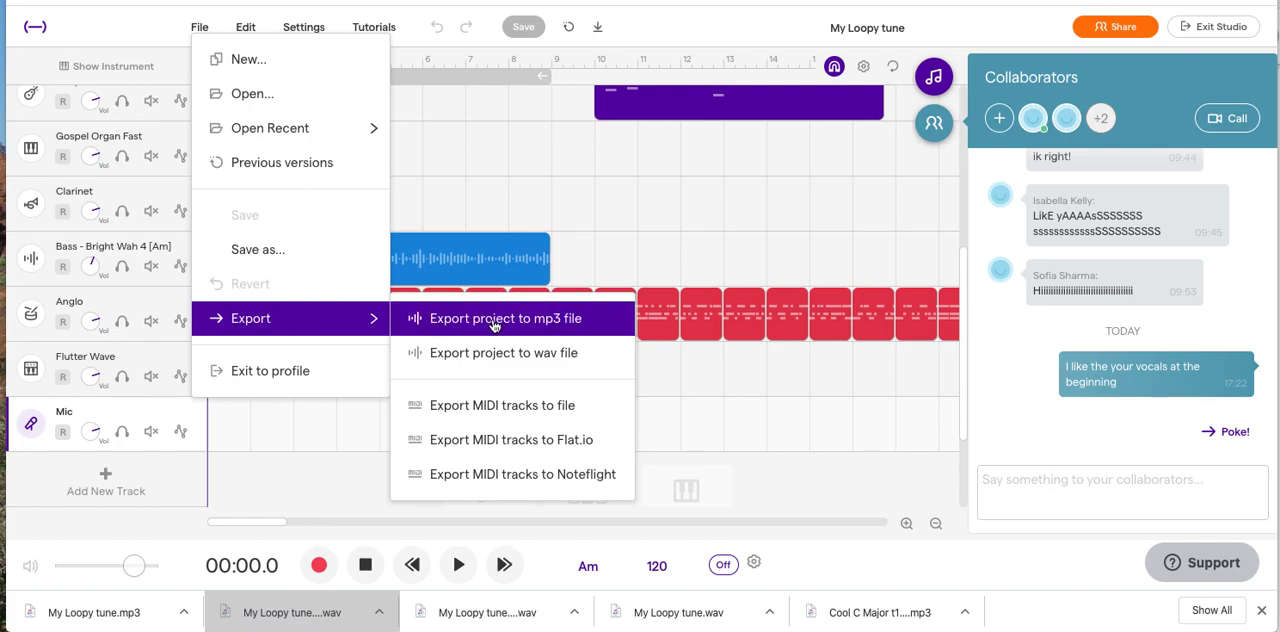
{"action": "mouse_move", "coordinate": [517, 352]}
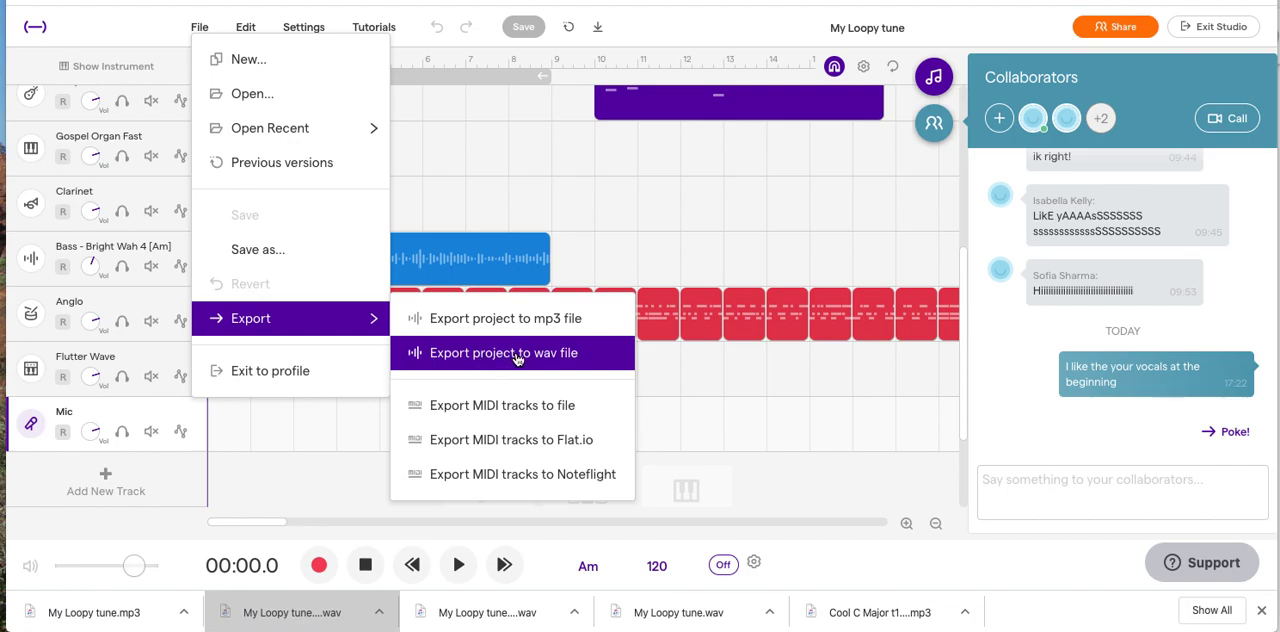
{"action": "mouse_move", "coordinate": [505, 318]}
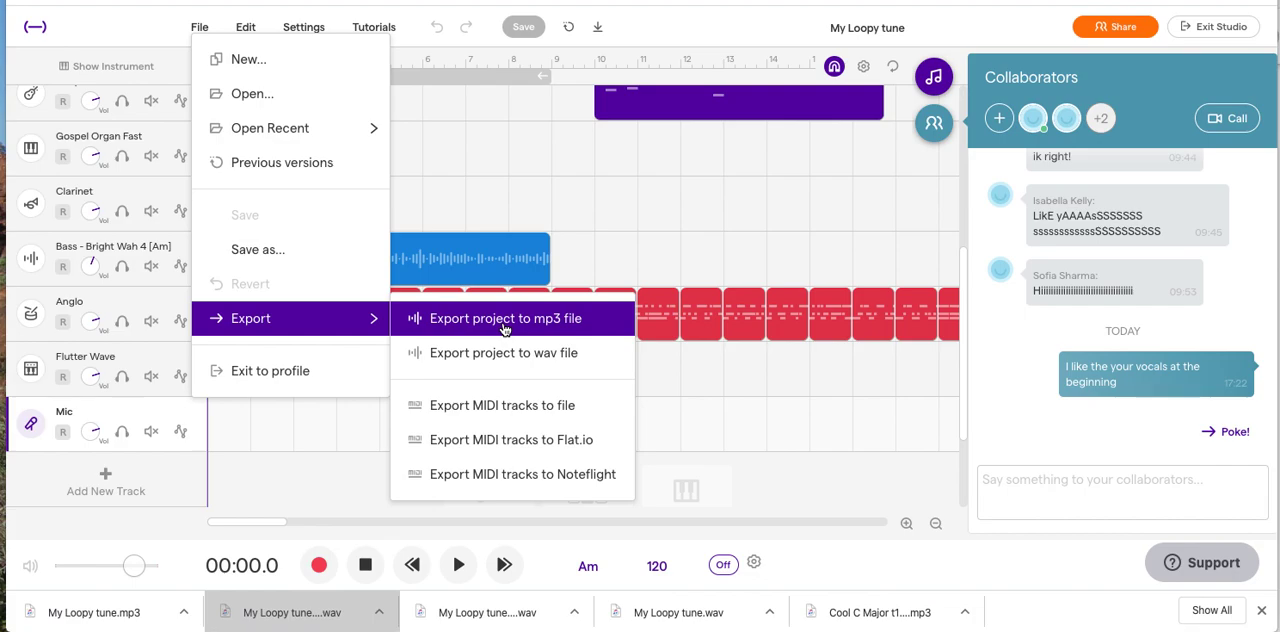
{"action": "left_click", "coordinate": [506, 318]}
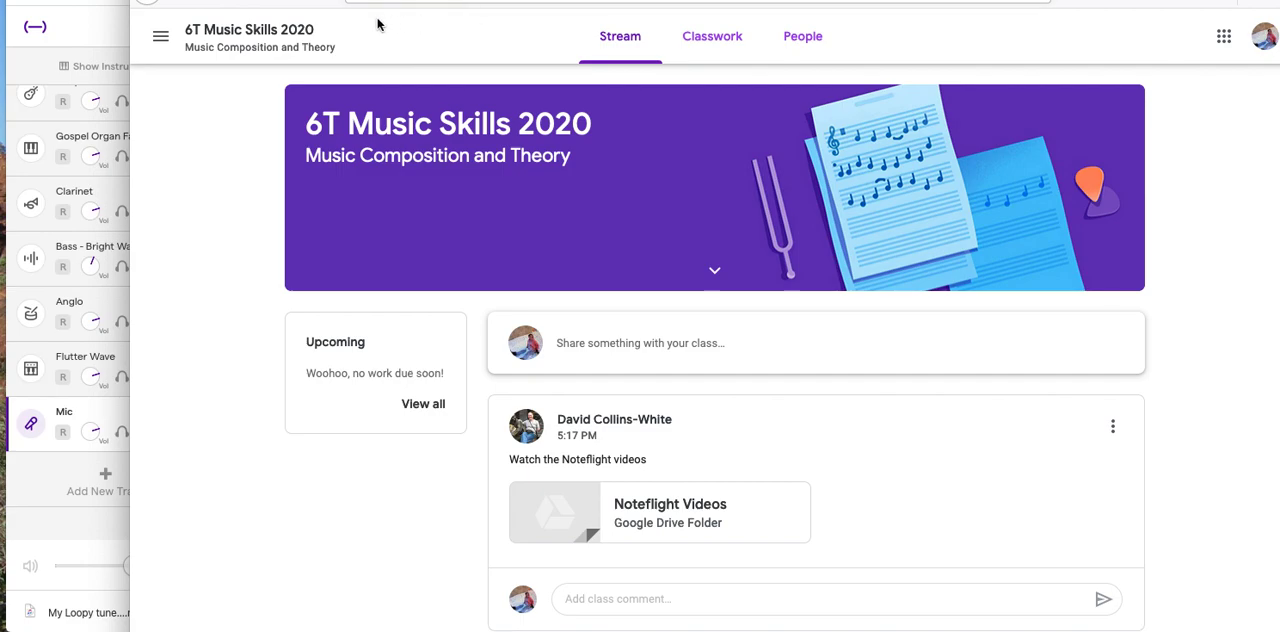
{"action": "mouse_move", "coordinate": [1011, 385]}
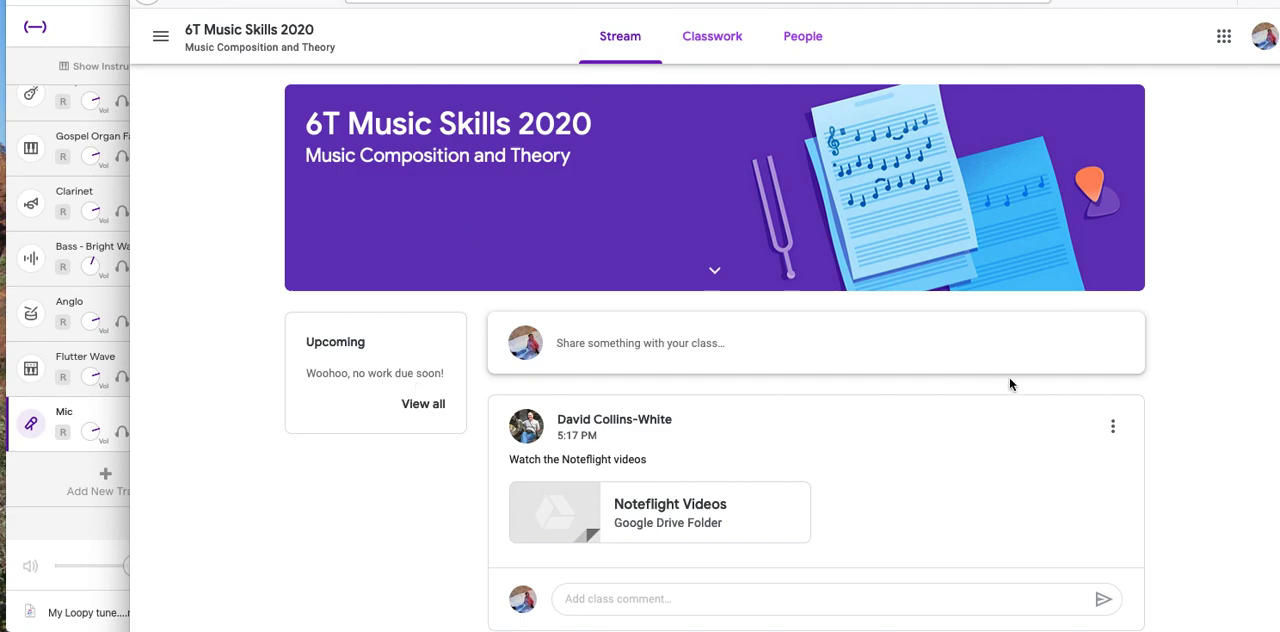
{"action": "mouse_move", "coordinate": [950, 208]}
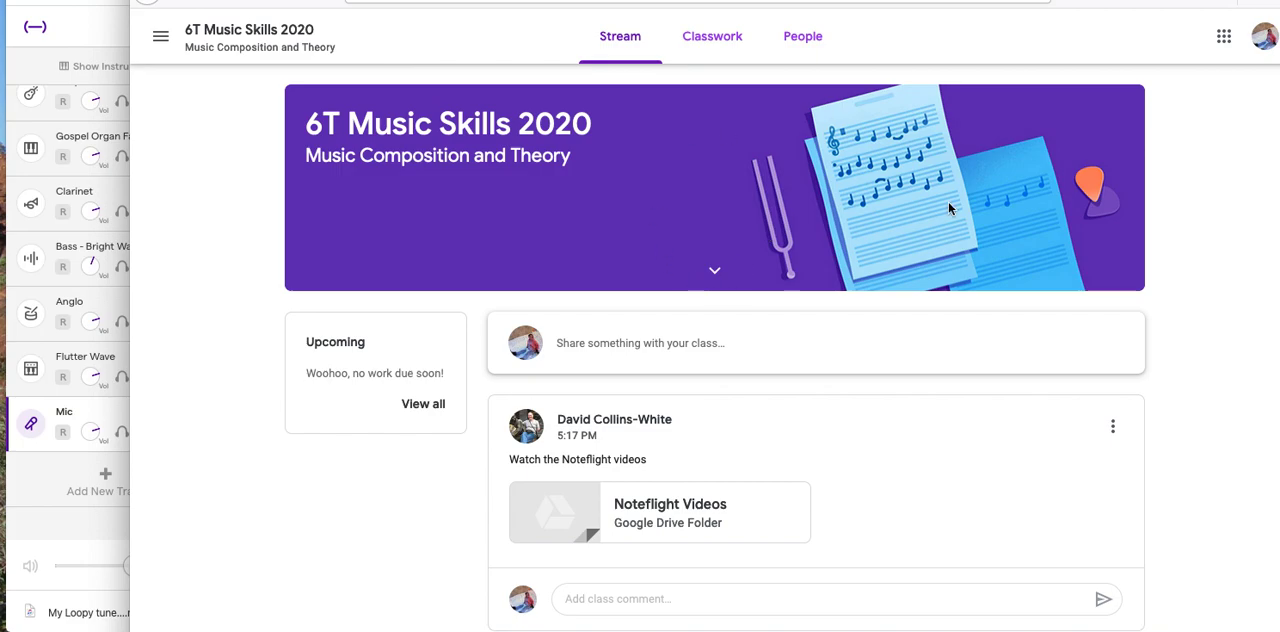
{"action": "mouse_move", "coordinate": [858, 193]}
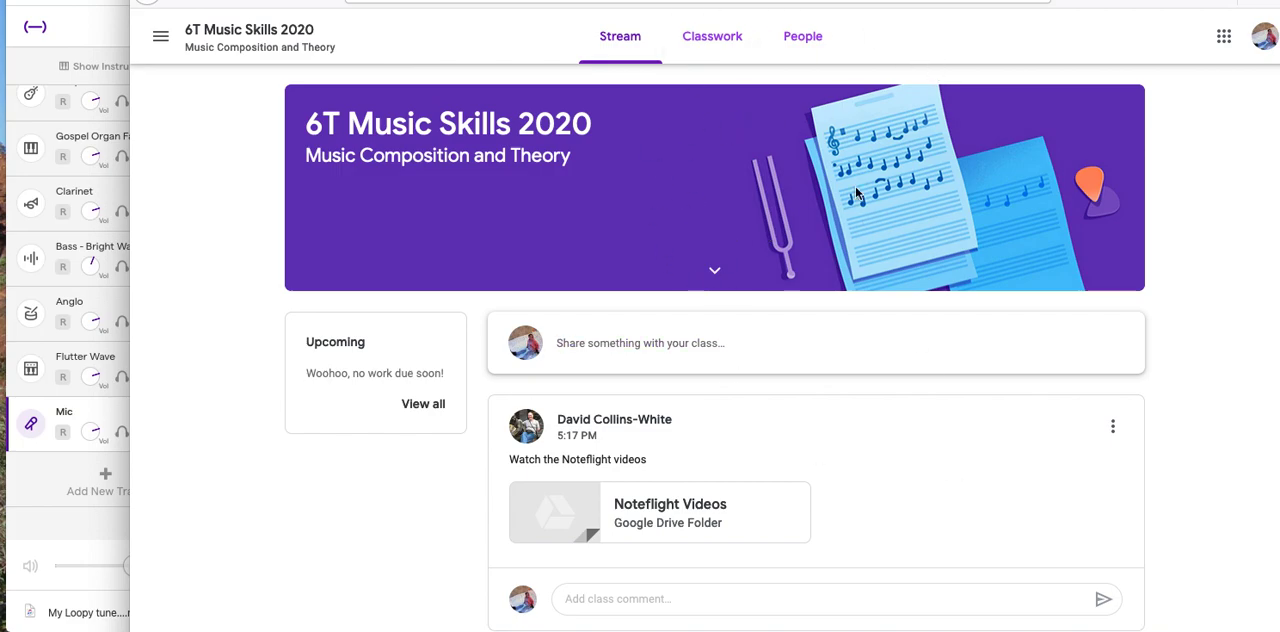
Switch to the Classwork page of 6T Music Skills 2020.
{"action": "left_click", "coordinate": [712, 36]}
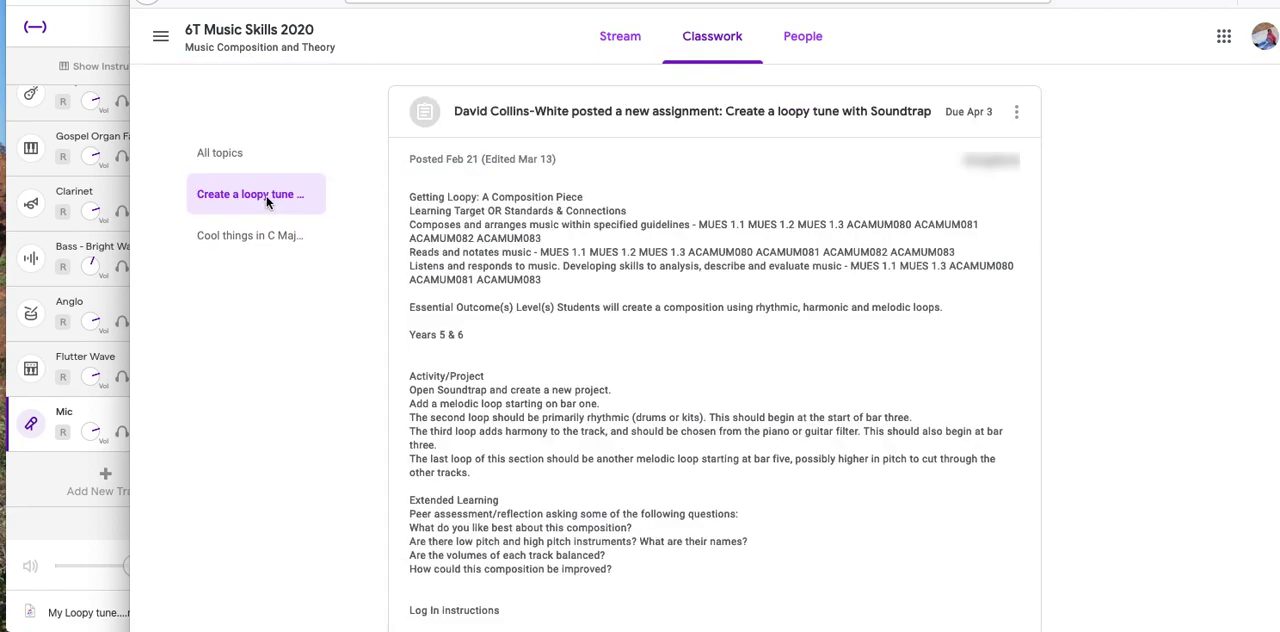
List classwork from all topics and expand the 'Create a loopy tune with Soundtrap' assignment.
{"action": "left_click", "coordinate": [250, 194]}
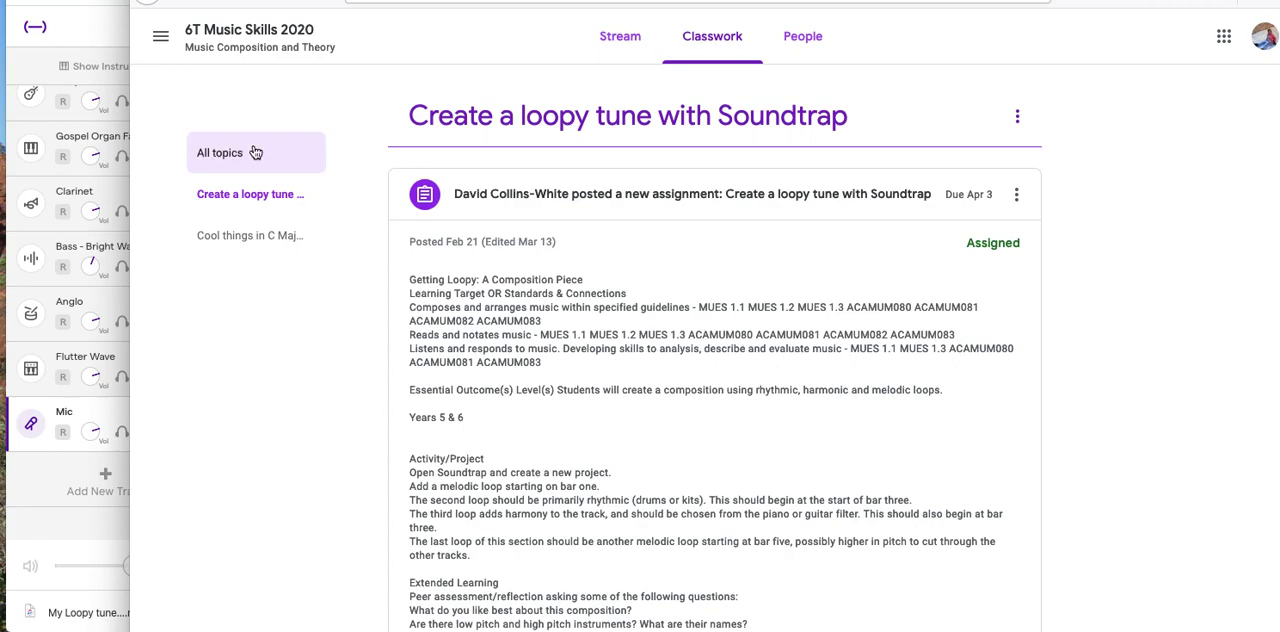
{"action": "left_click", "coordinate": [627, 115]}
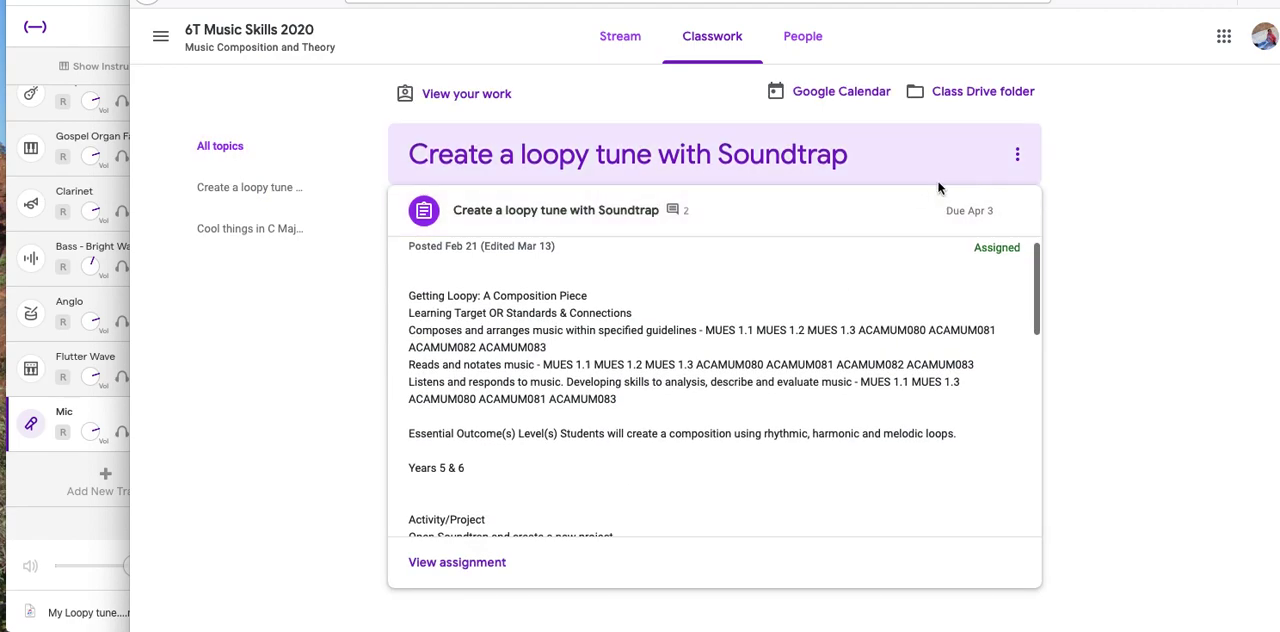
{"action": "left_click", "coordinate": [1017, 210]}
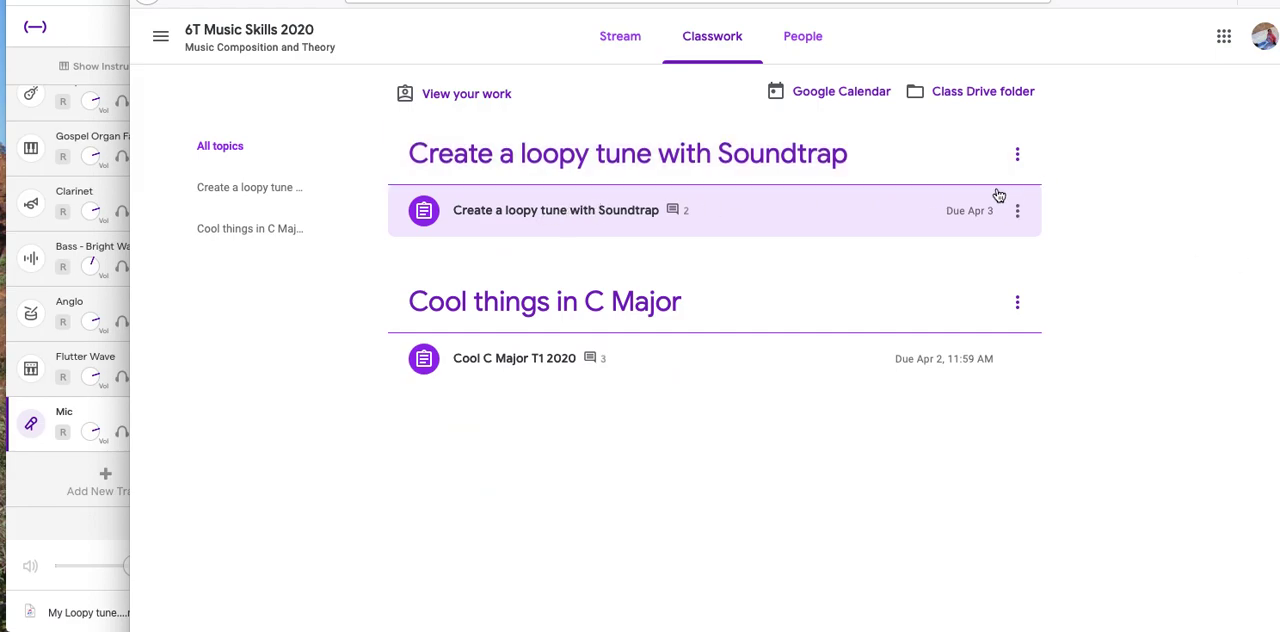
{"action": "mouse_move", "coordinate": [941, 206]}
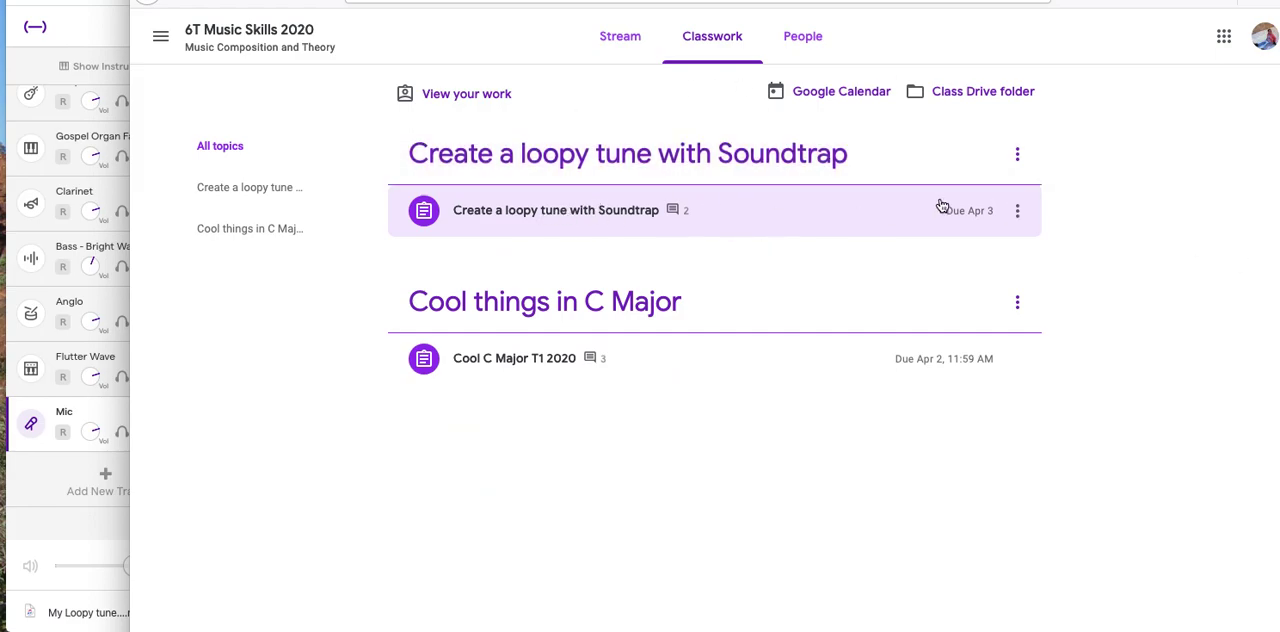
{"action": "mouse_move", "coordinate": [1018, 212]}
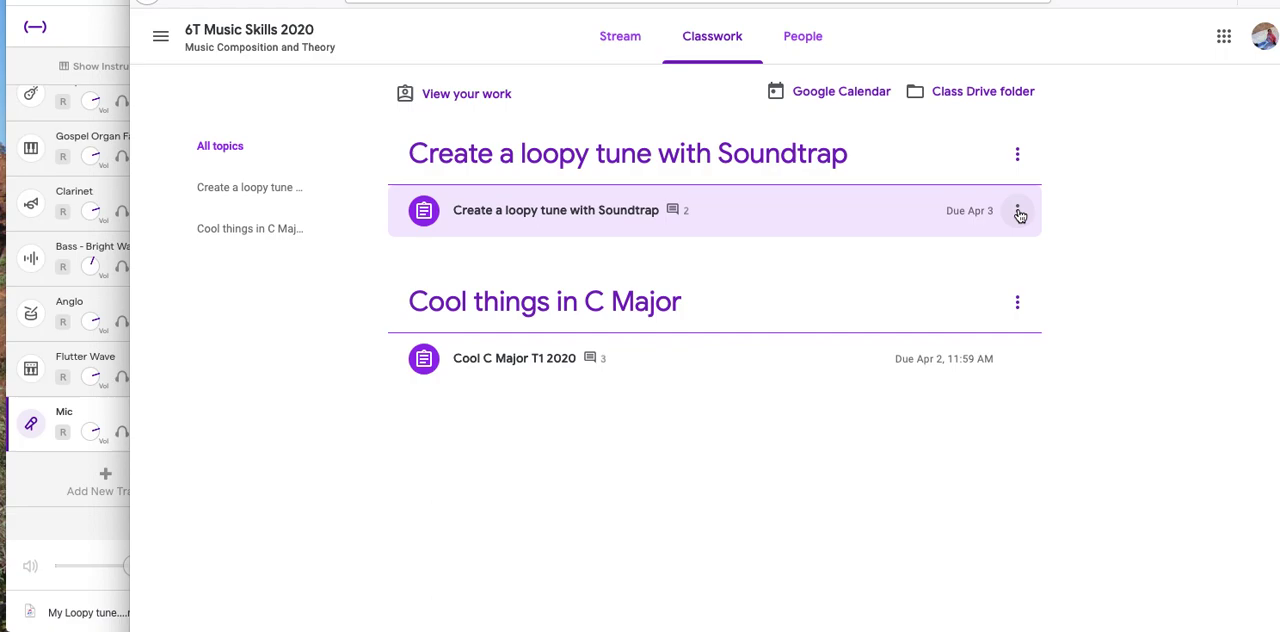
{"action": "left_click", "coordinate": [556, 210]}
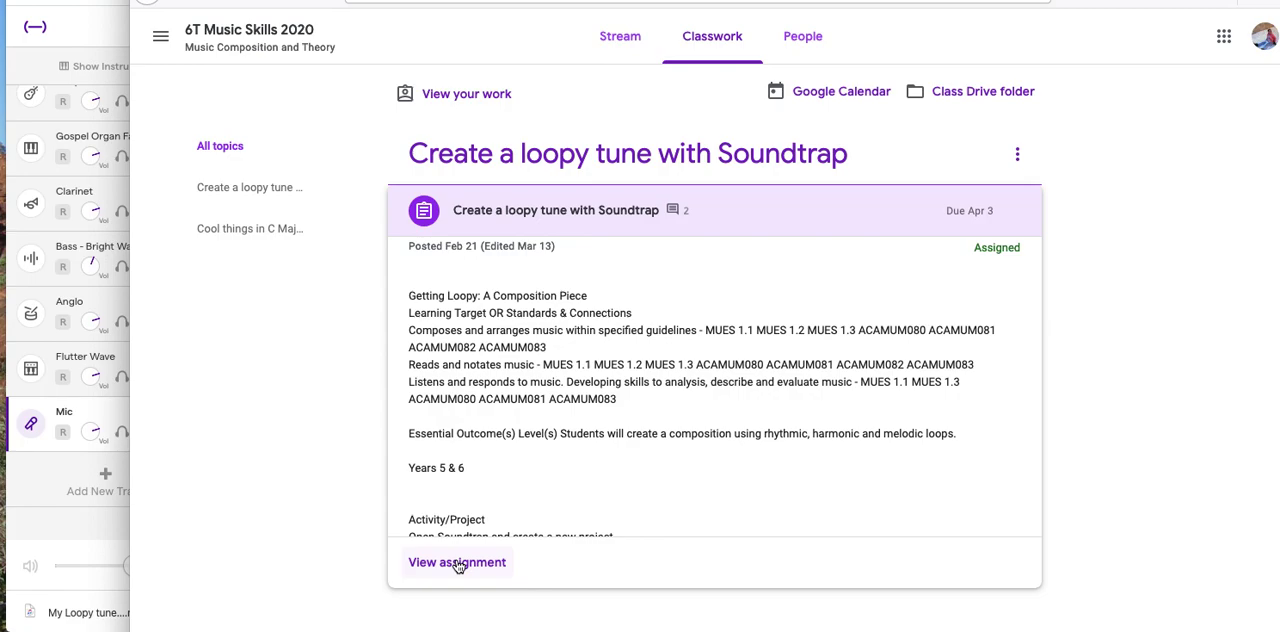
Open the full assignment page and choose to attach a file via Add or create.
{"action": "left_click", "coordinate": [457, 562]}
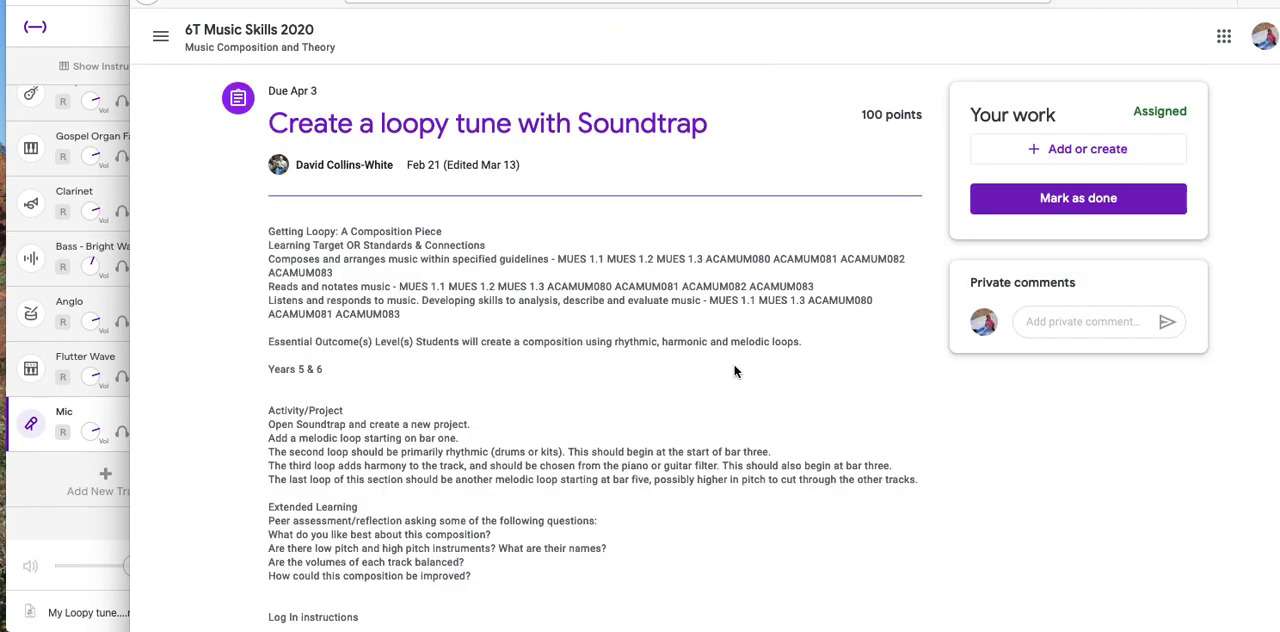
{"action": "left_click", "coordinate": [1077, 149]}
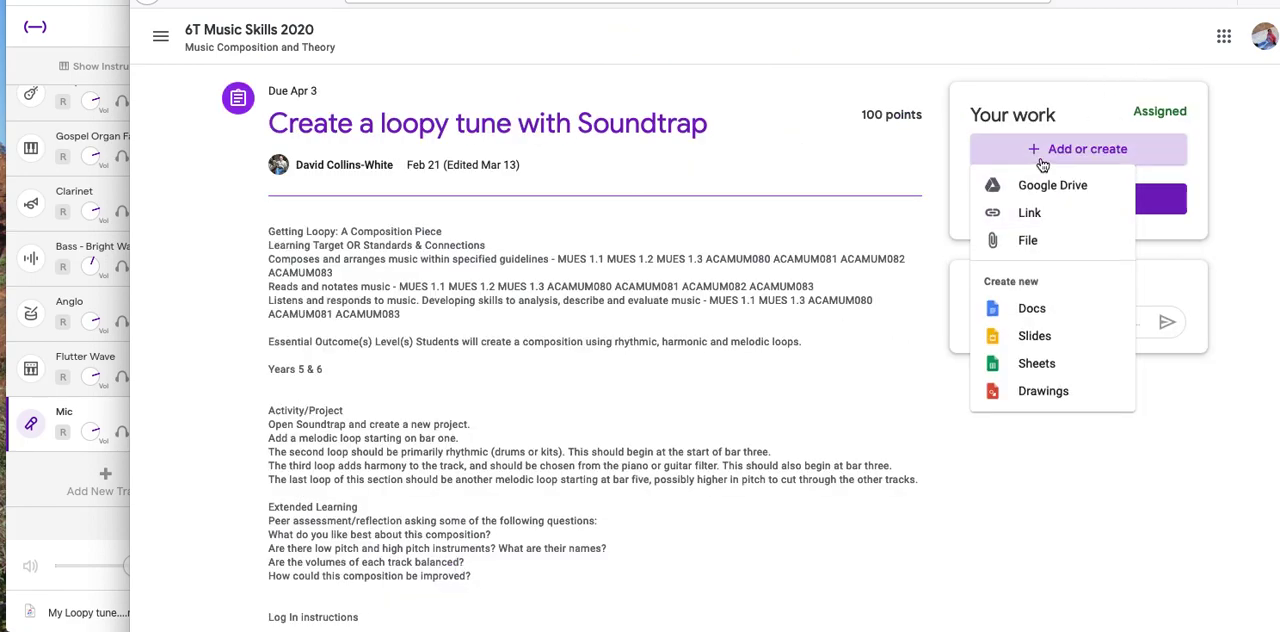
{"action": "left_click", "coordinate": [1027, 240]}
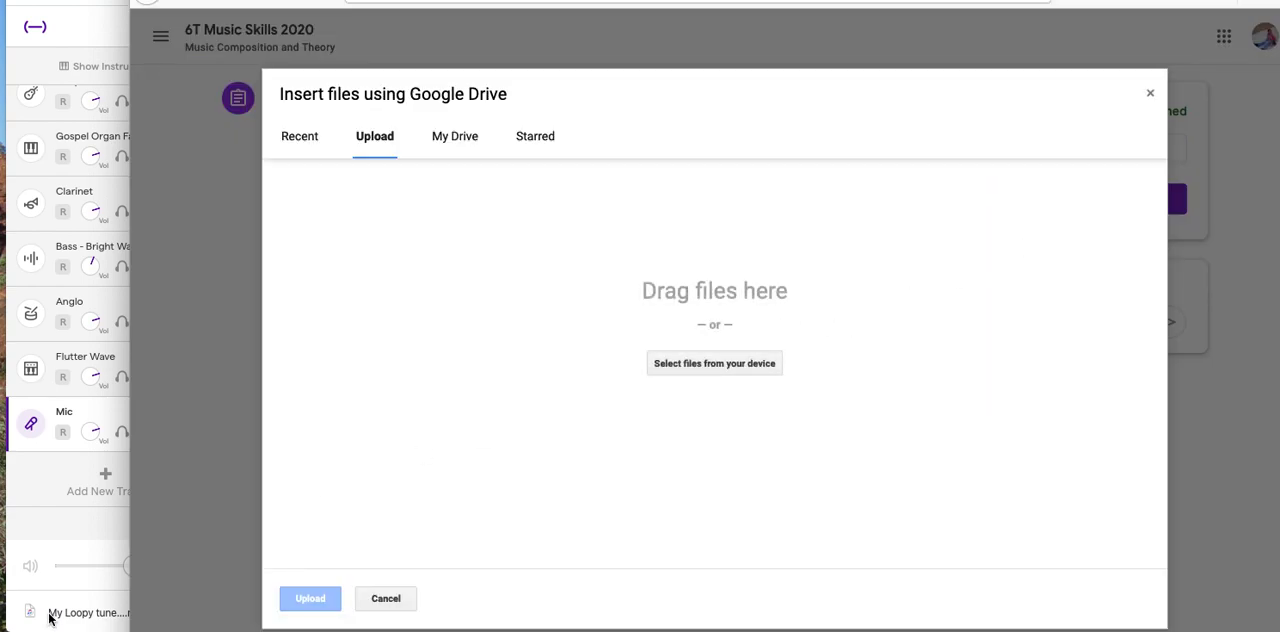
Upload 'My Loopy tune (1).mp3' from the device and attach it to the assignment.
{"action": "left_click", "coordinate": [385, 598]}
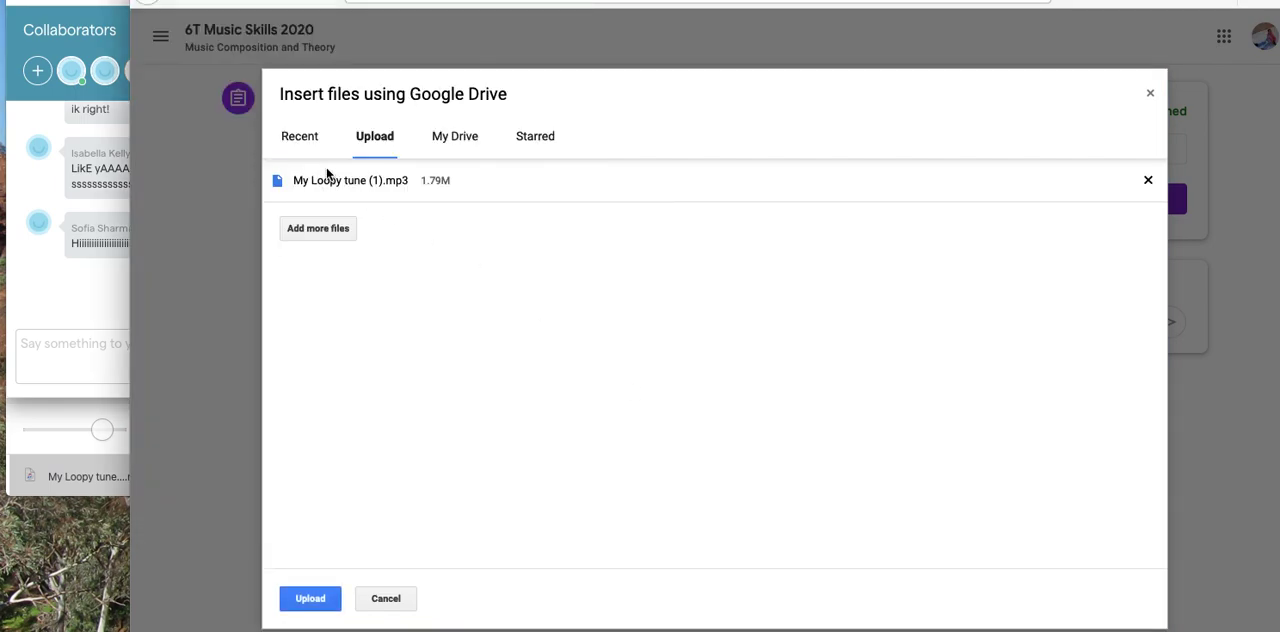
{"action": "left_click", "coordinate": [310, 598]}
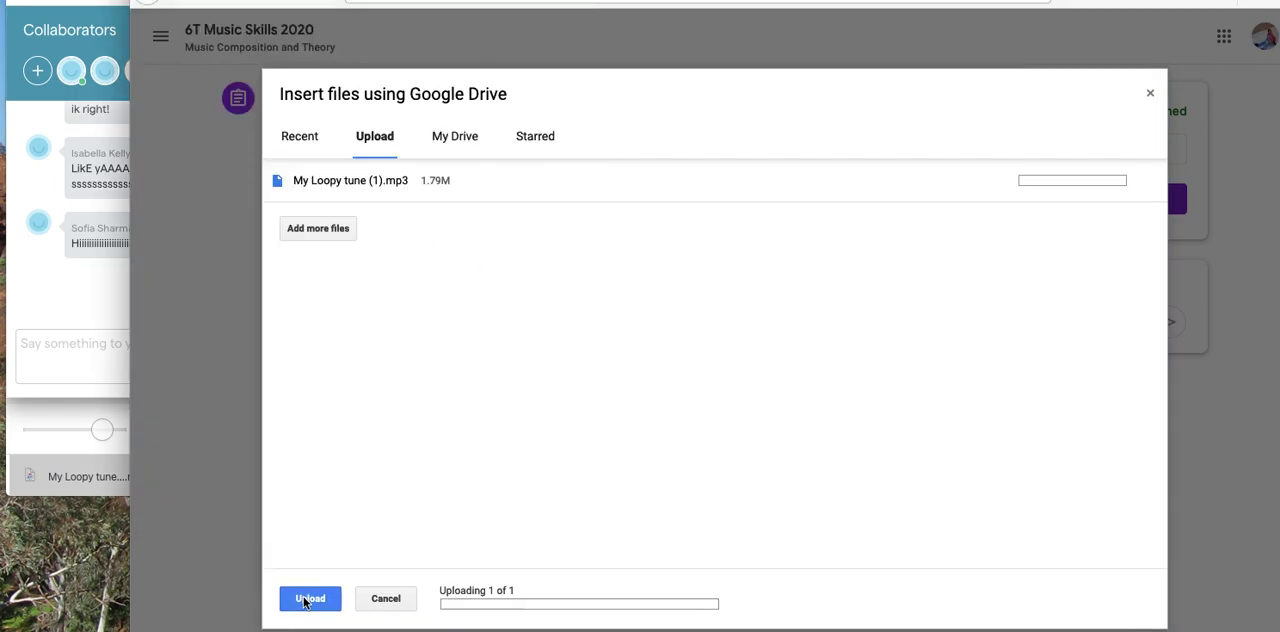
{"action": "left_click", "coordinate": [310, 598]}
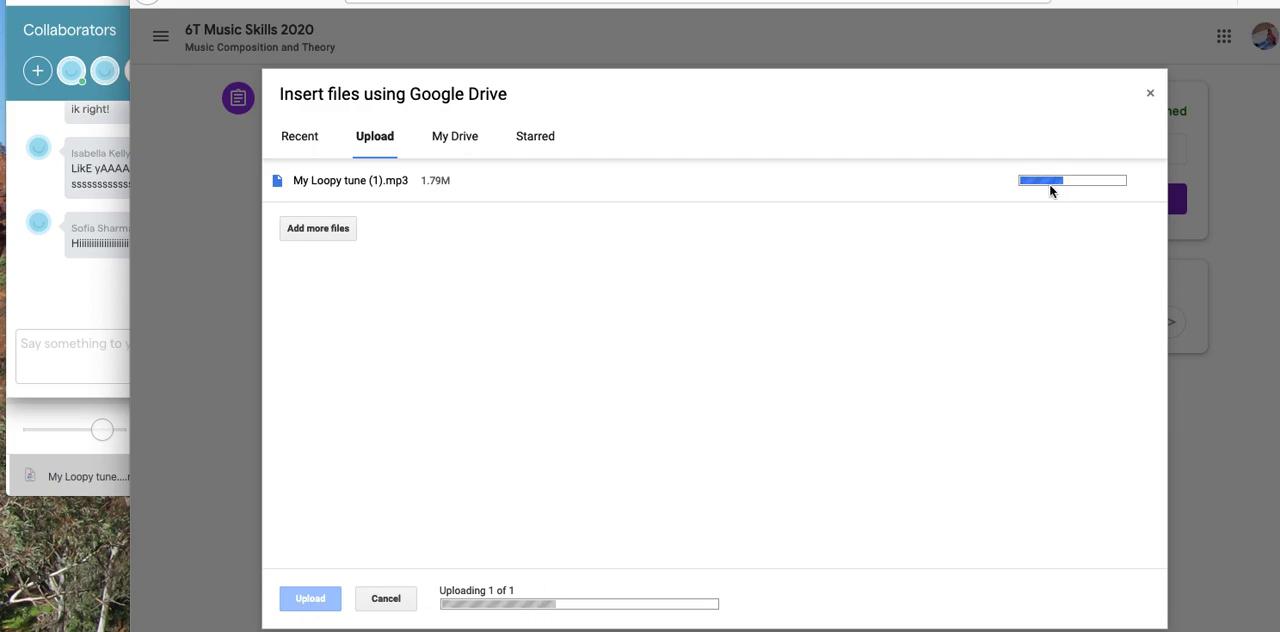
{"action": "mouse_move", "coordinate": [1068, 234]}
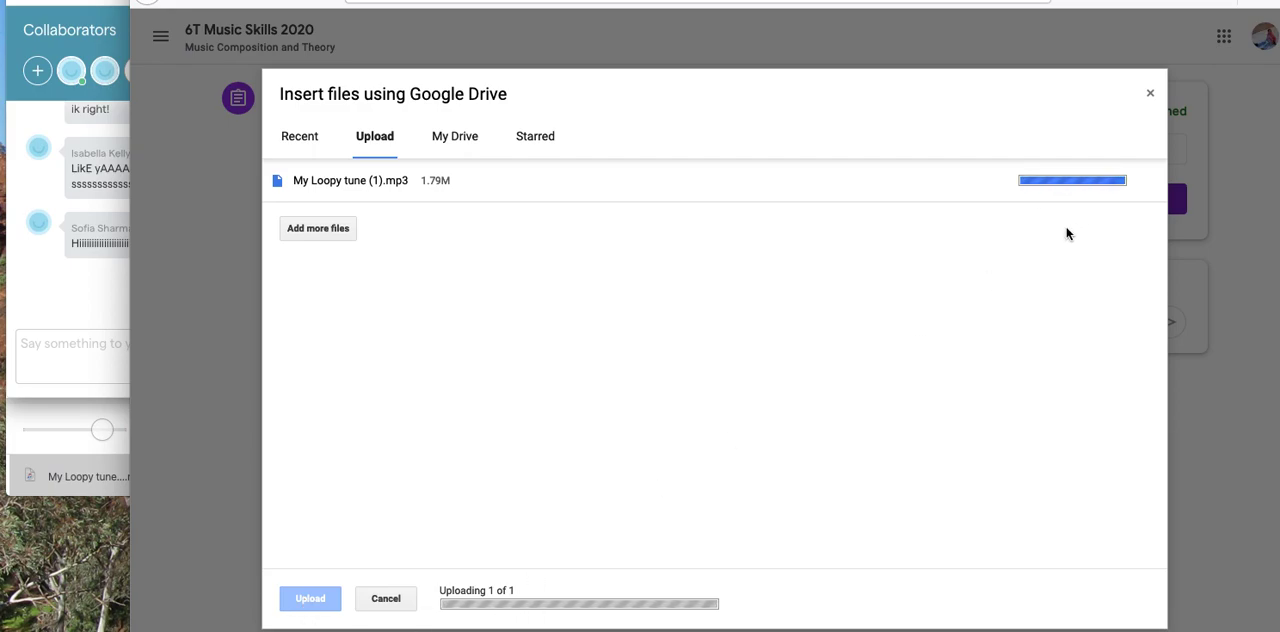
{"action": "left_click", "coordinate": [310, 598]}
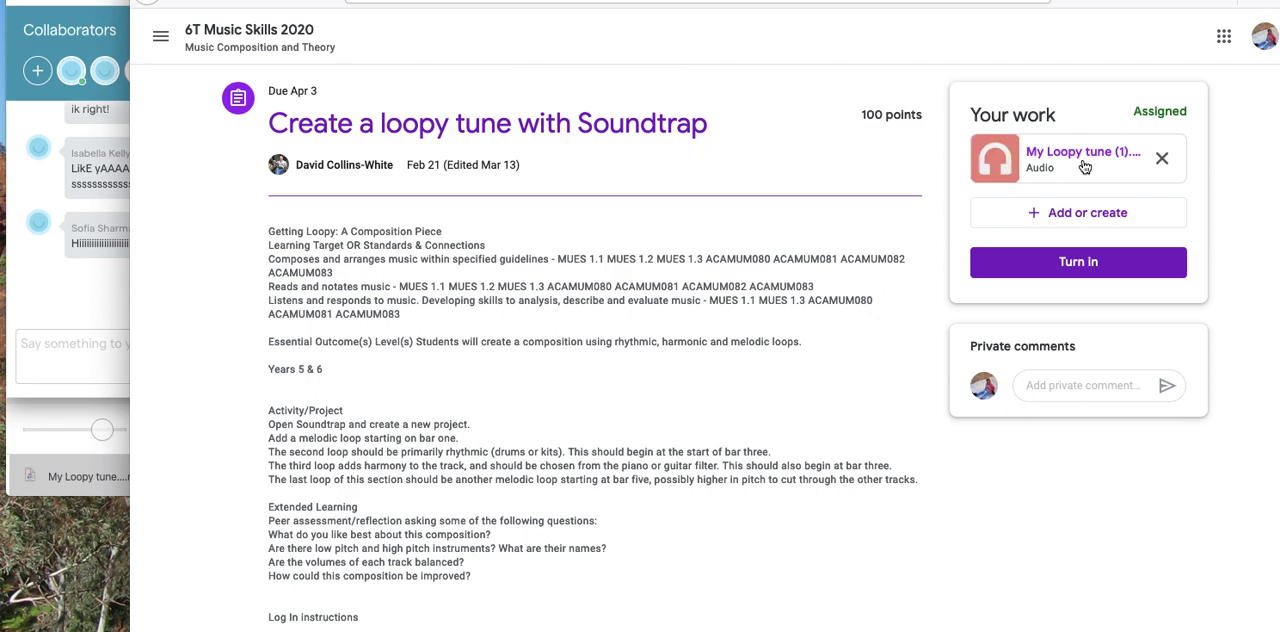
{"action": "left_click", "coordinate": [1083, 158]}
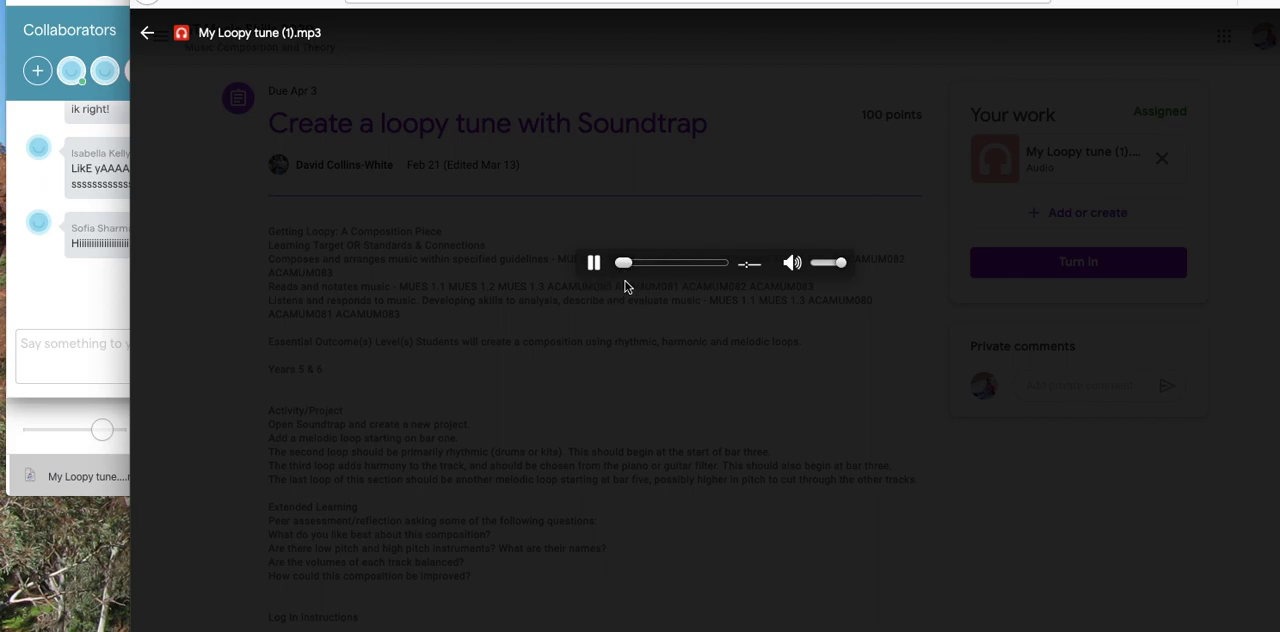
{"action": "left_click", "coordinate": [593, 262]}
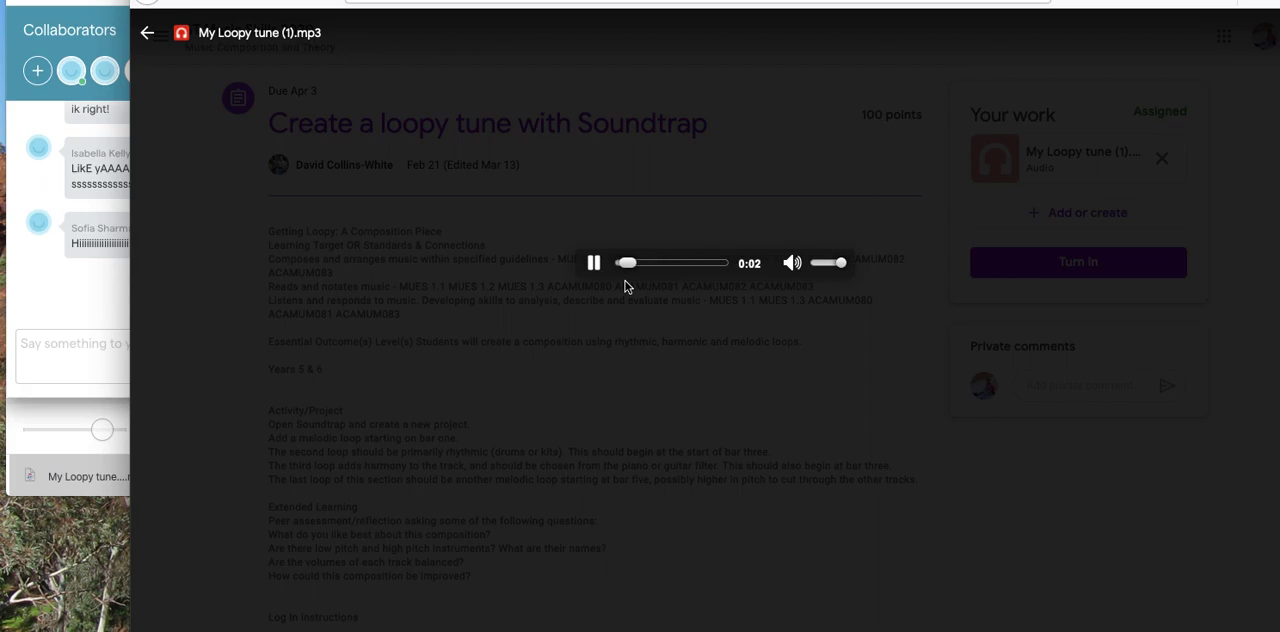
{"action": "left_click", "coordinate": [592, 262]}
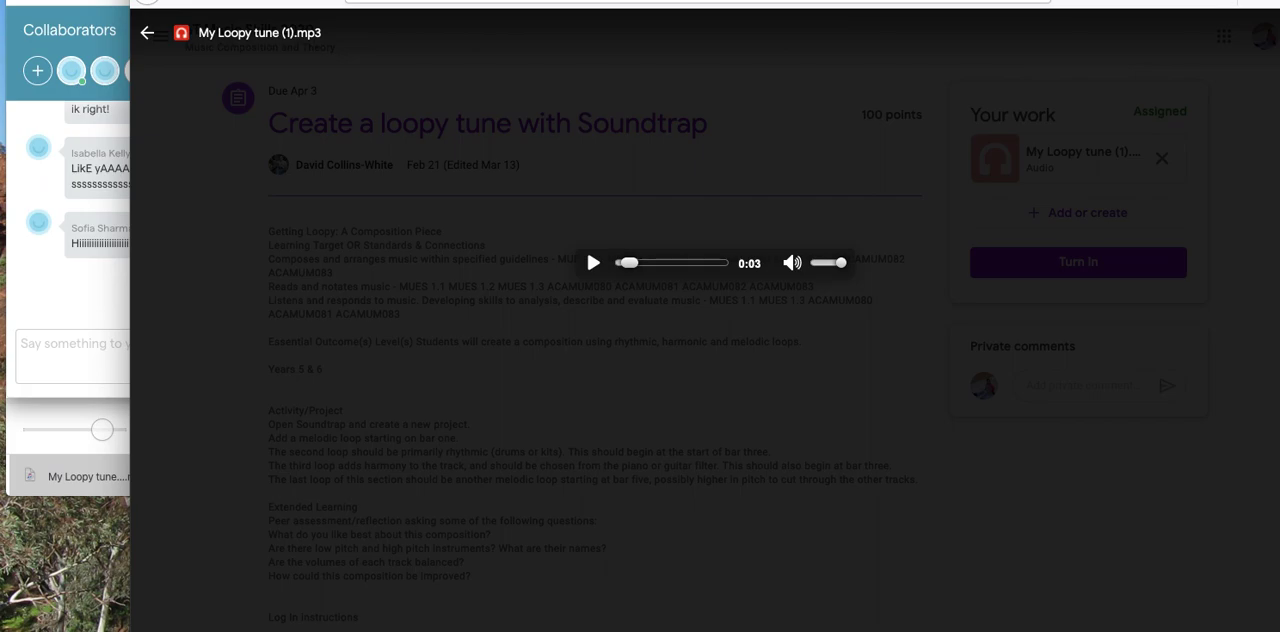
{"action": "left_click", "coordinate": [146, 33]}
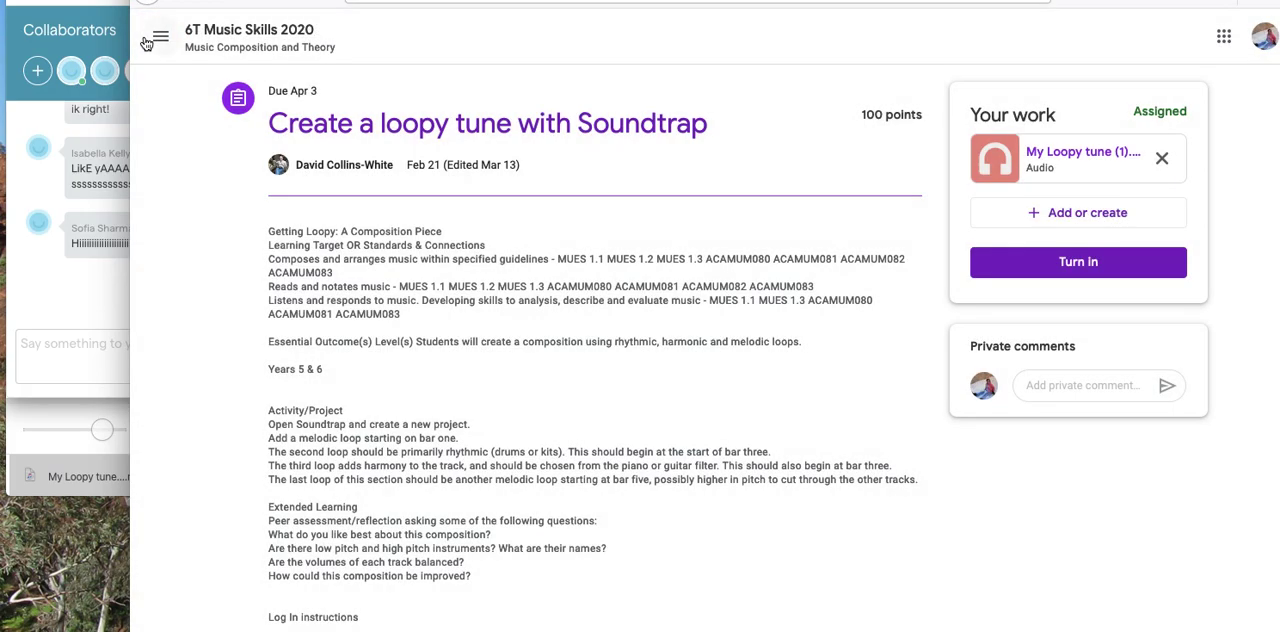
{"action": "mouse_move", "coordinate": [1078, 261]}
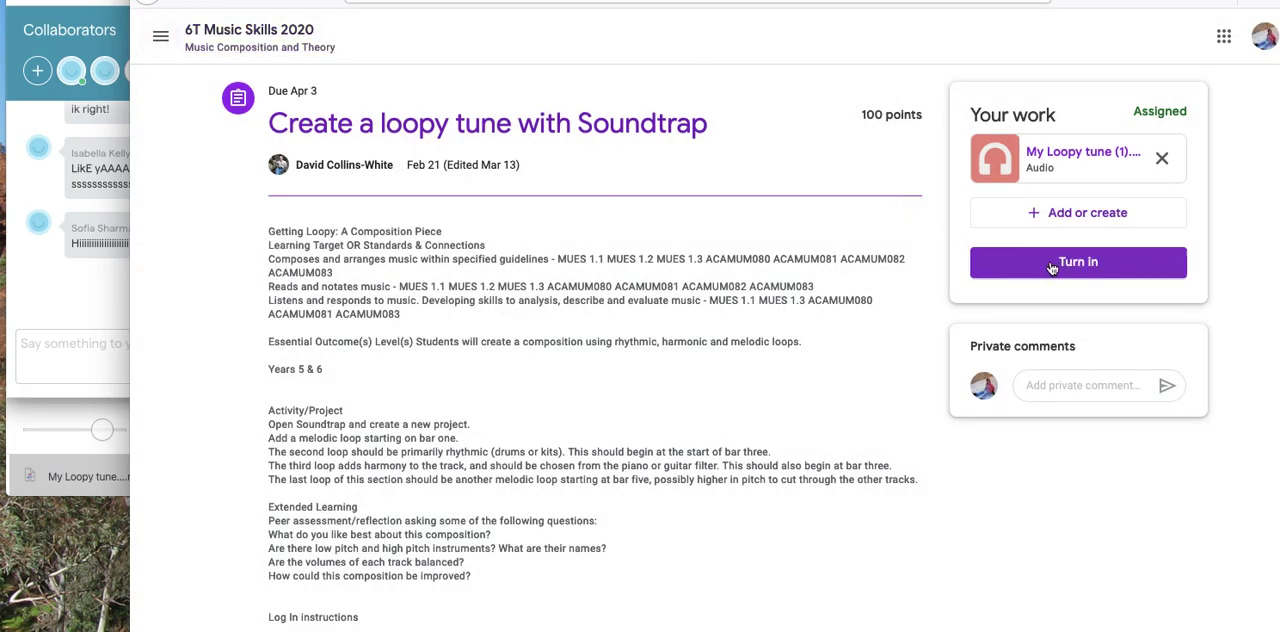